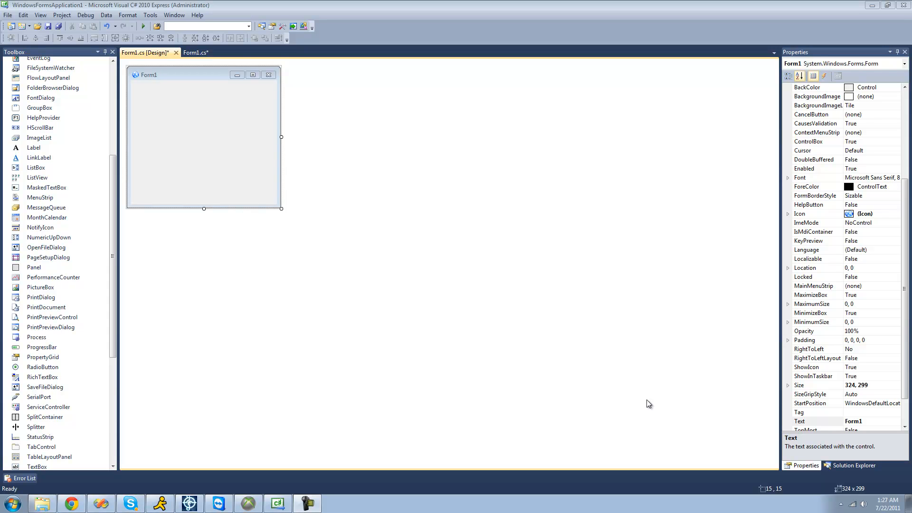
pyautogui.moveTo(254, 139)
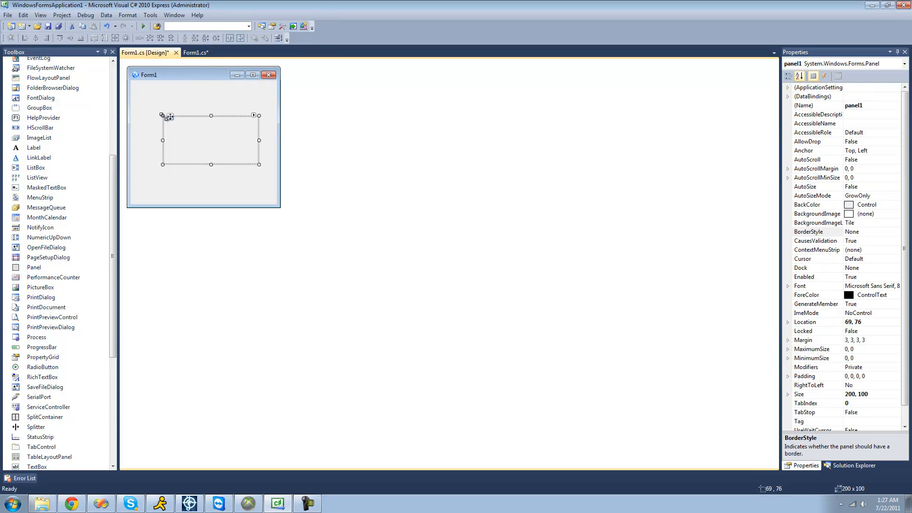
# Give the panel a FixedSingle border and stretch it to fill most of Form1
pyautogui.click(816, 232)
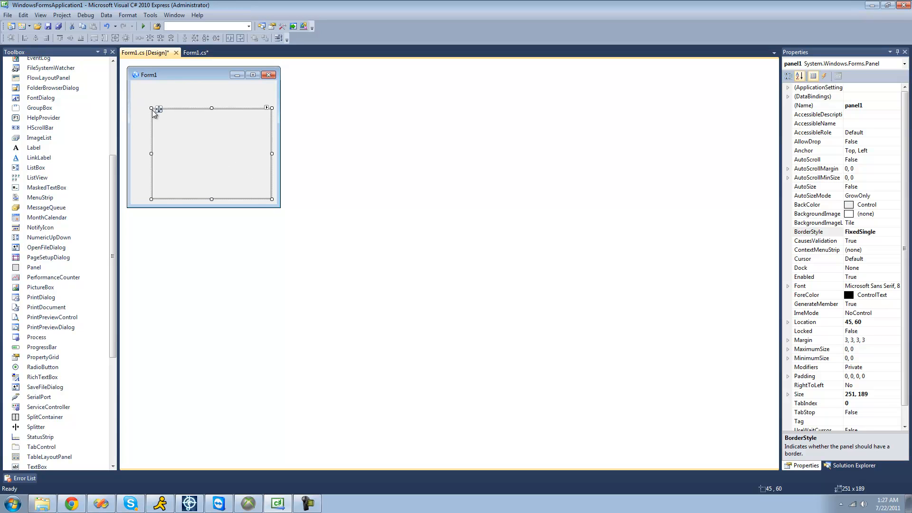
pyautogui.moveTo(159, 108); pyautogui.dragTo(143, 85)
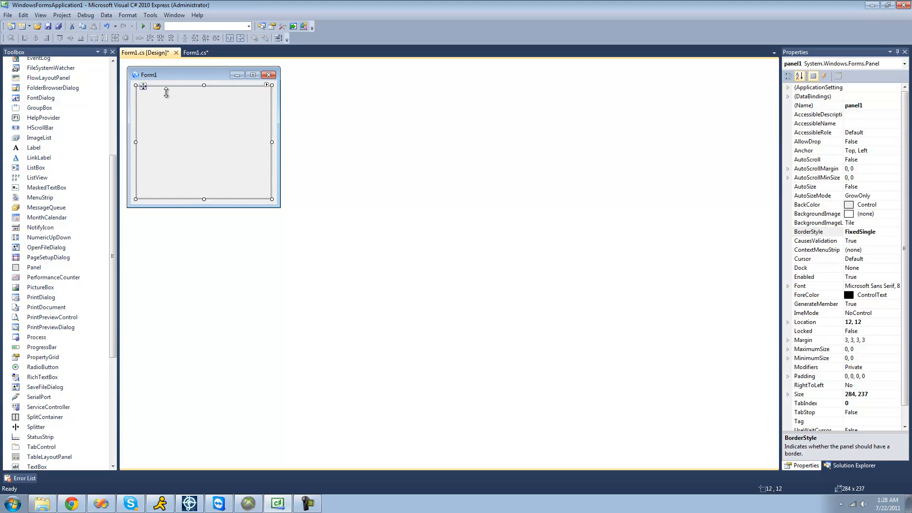
# Set the panel's AllowDrop property to True
pyautogui.click(893, 141)
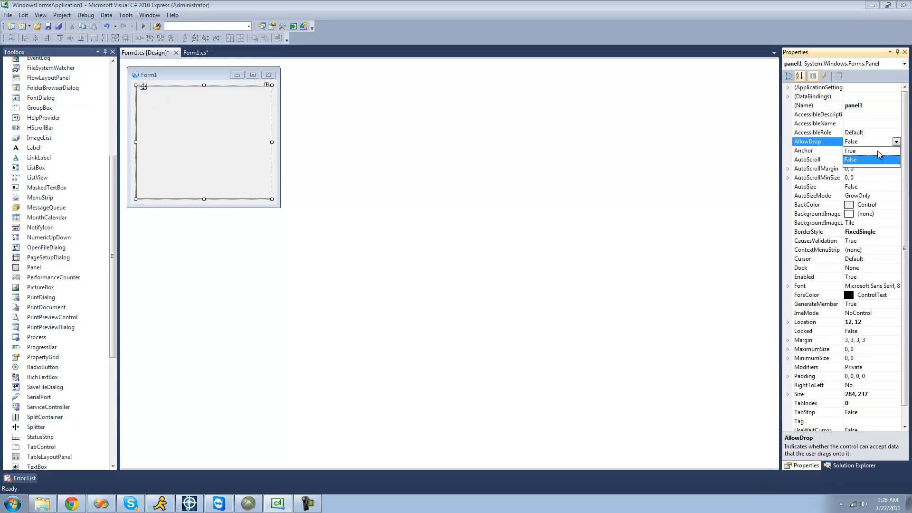
pyautogui.click(849, 151)
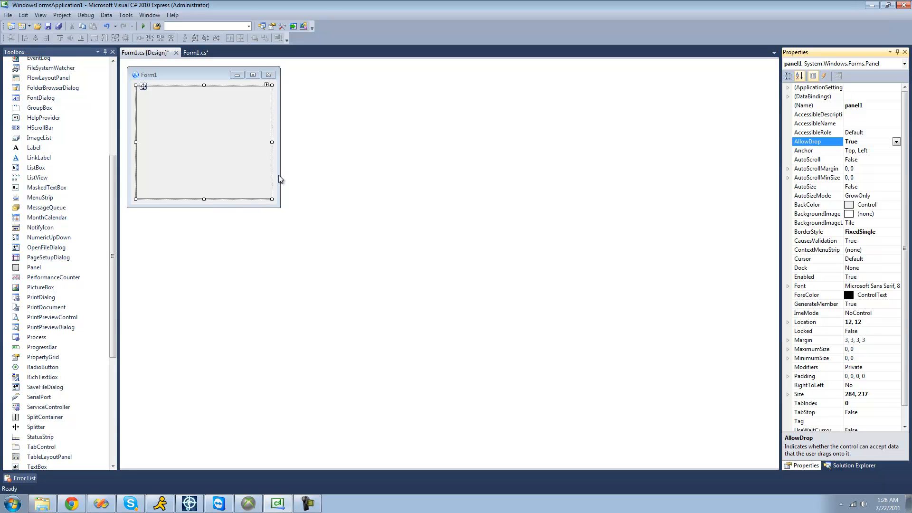
pyautogui.moveTo(238, 162)
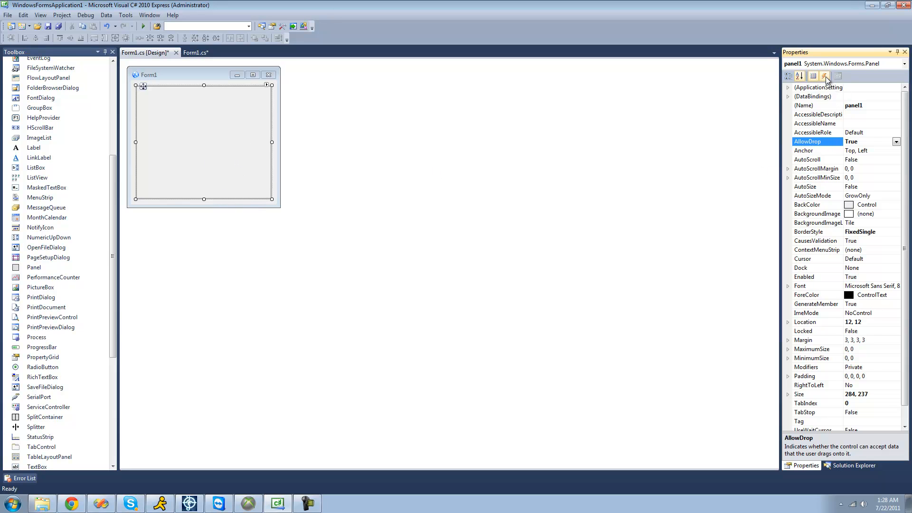
# Switch the Properties window to the panel's events and select DragOver
pyautogui.click(824, 76)
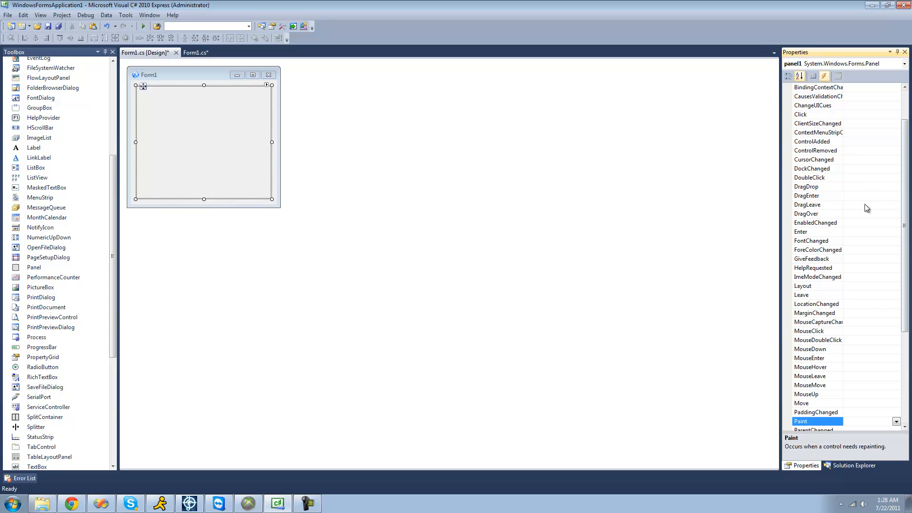
pyautogui.moveTo(860, 219)
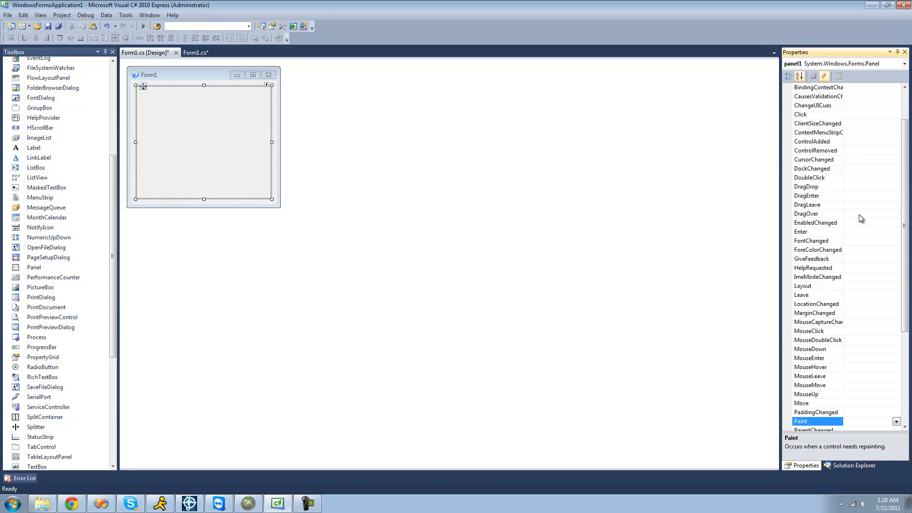
pyautogui.moveTo(537, 144)
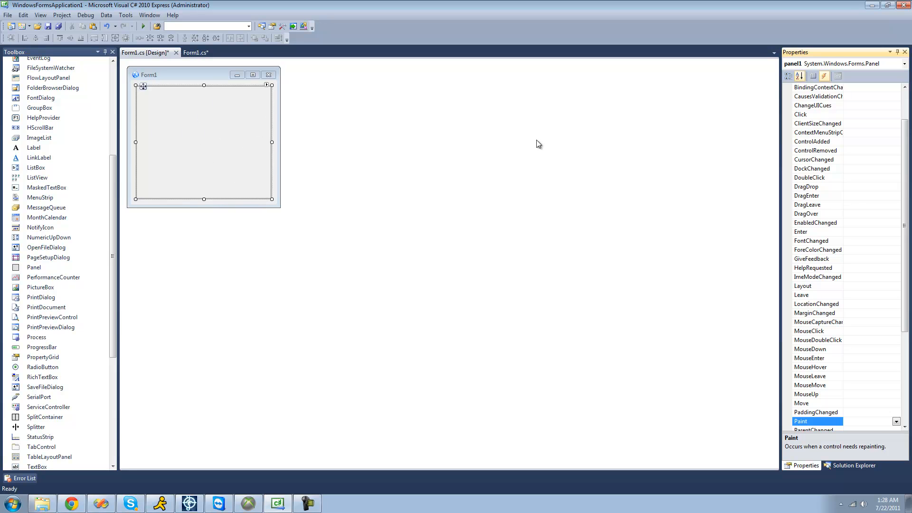
pyautogui.click(807, 213)
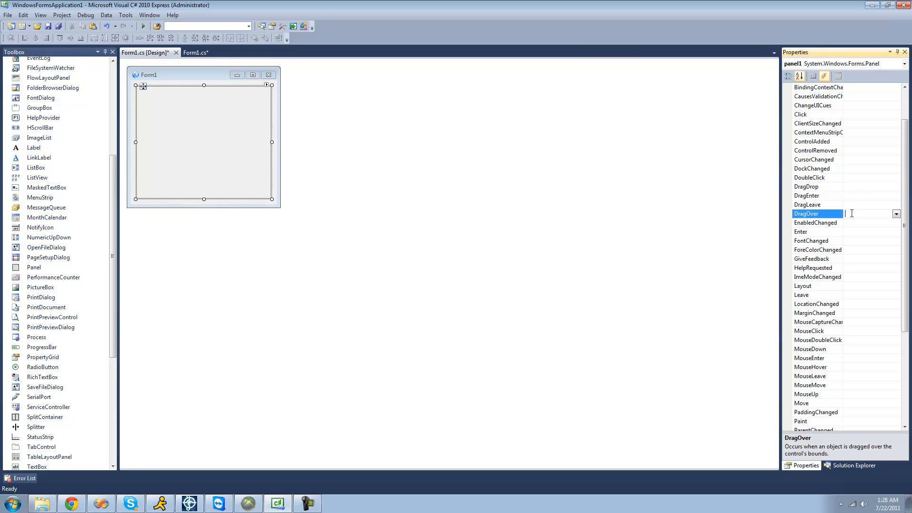
# Create panel1_DragOver with e.Effect = DragDropEffects.All; and return to the designer
pyautogui.doubleClick(843, 214)
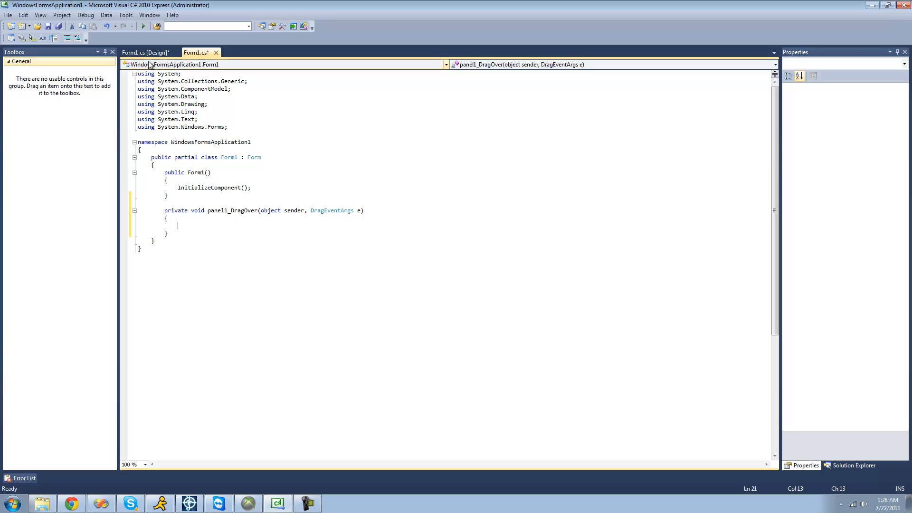
pyautogui.moveTo(145, 52)
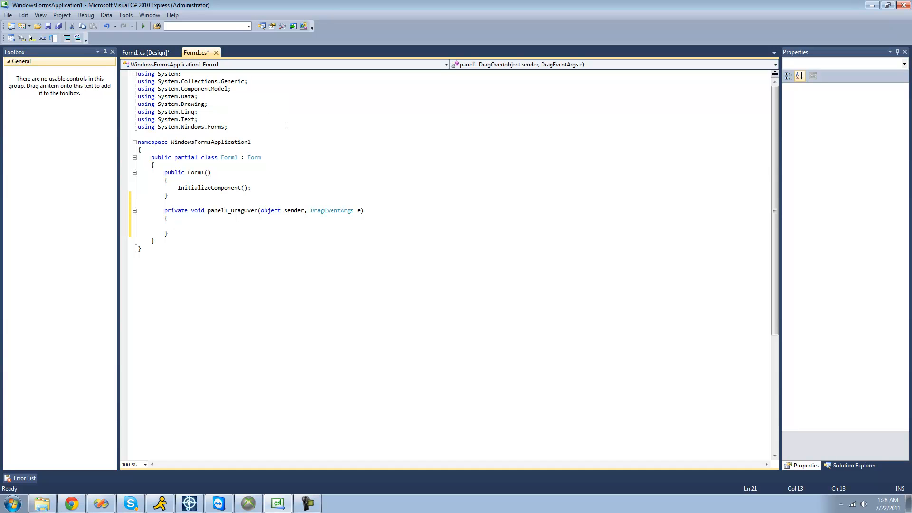
pyautogui.moveTo(331, 190)
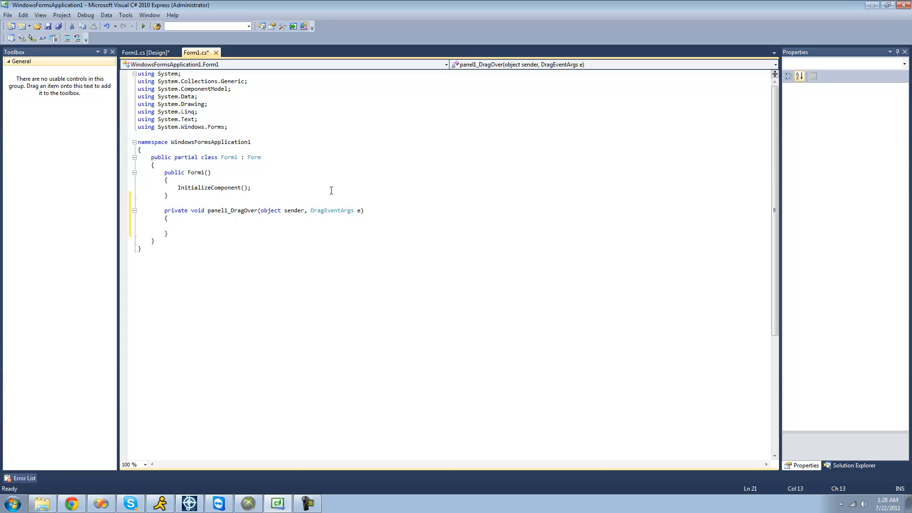
pyautogui.moveTo(314, 202)
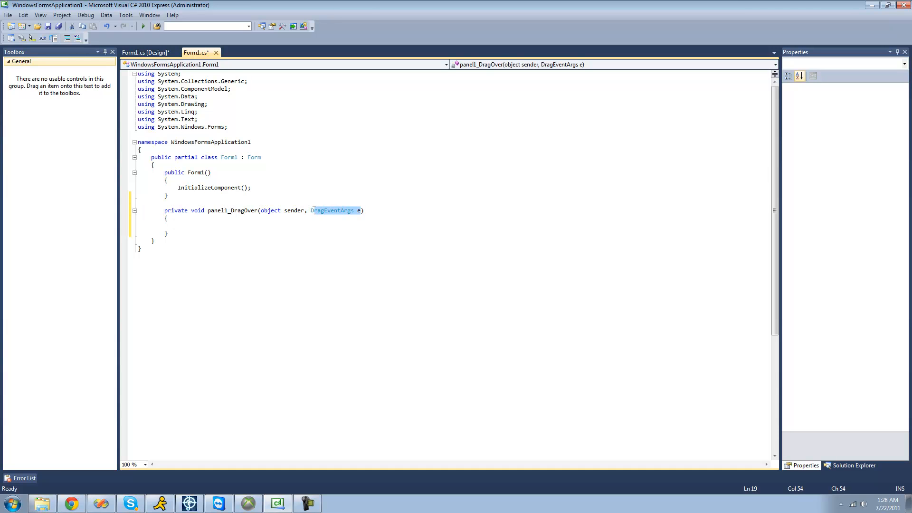
pyautogui.write('e.Effect = DragDropEffects.All')
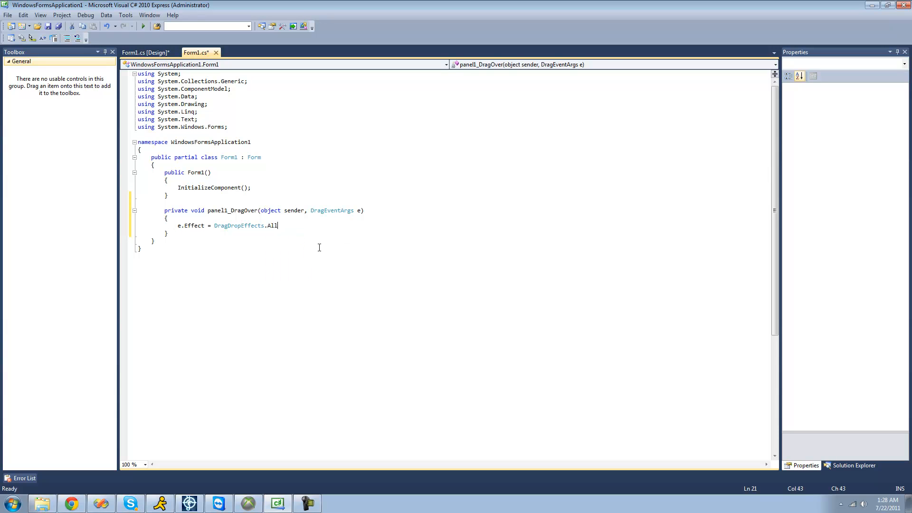
pyautogui.write(';')
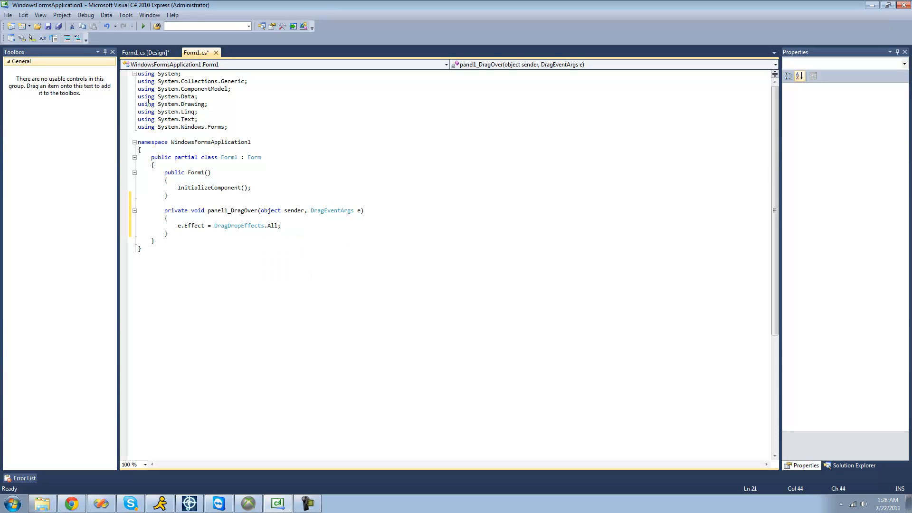
pyautogui.click(146, 52)
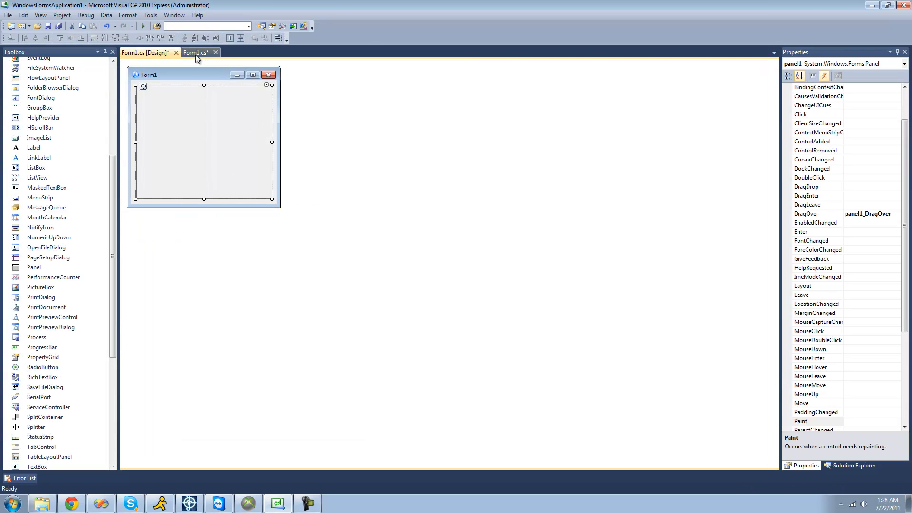
# Run Form1 to test dragging xDoc1.xml from Test Folder onto the panel
pyautogui.click(144, 26)
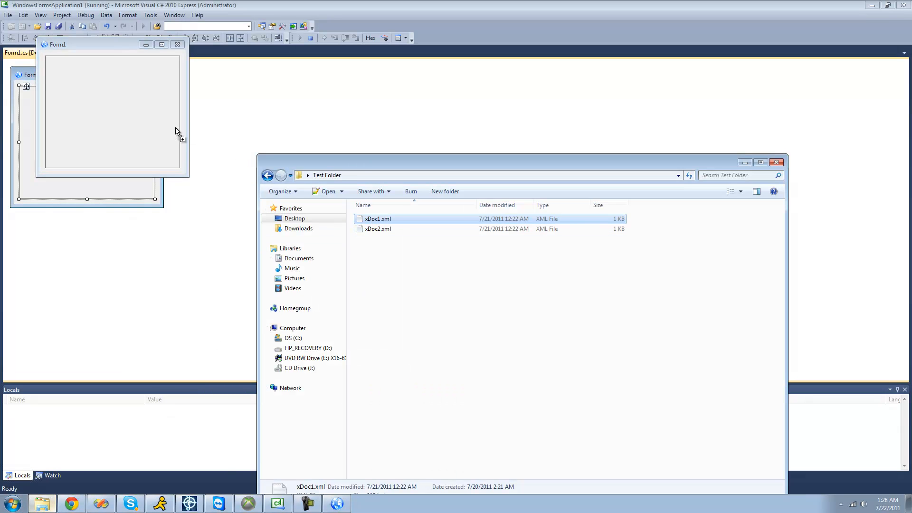
pyautogui.moveTo(133, 111)
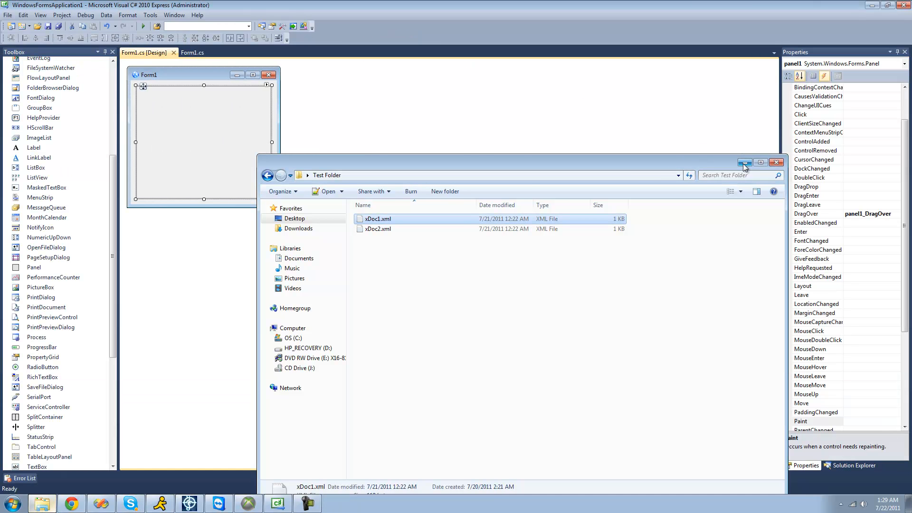
# Begin the panel1_DragDrop body with e.Data.GetData( to retrieve the dropped data
pyautogui.click(777, 163)
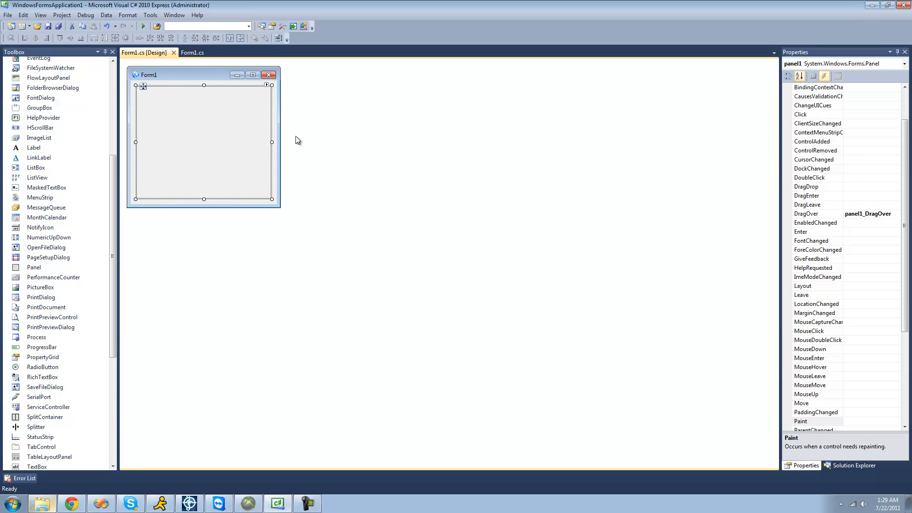
pyautogui.moveTo(859, 192)
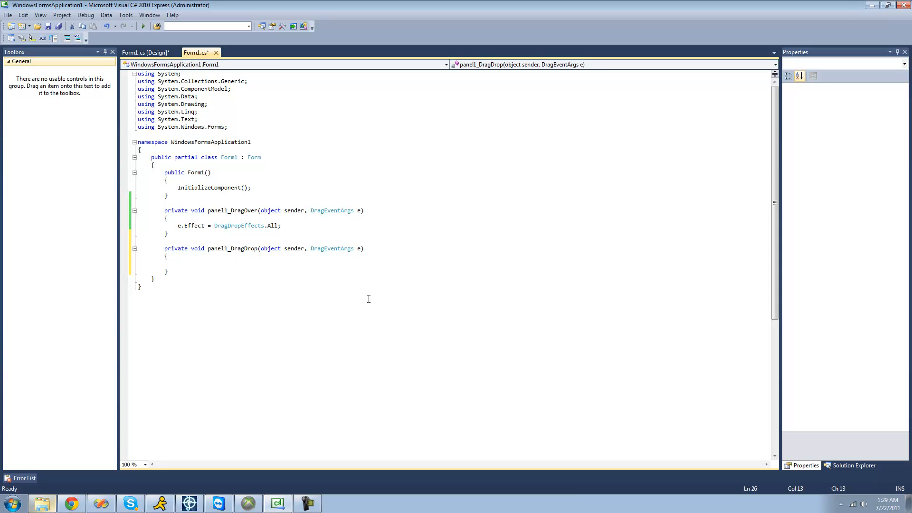
pyautogui.click(177, 263)
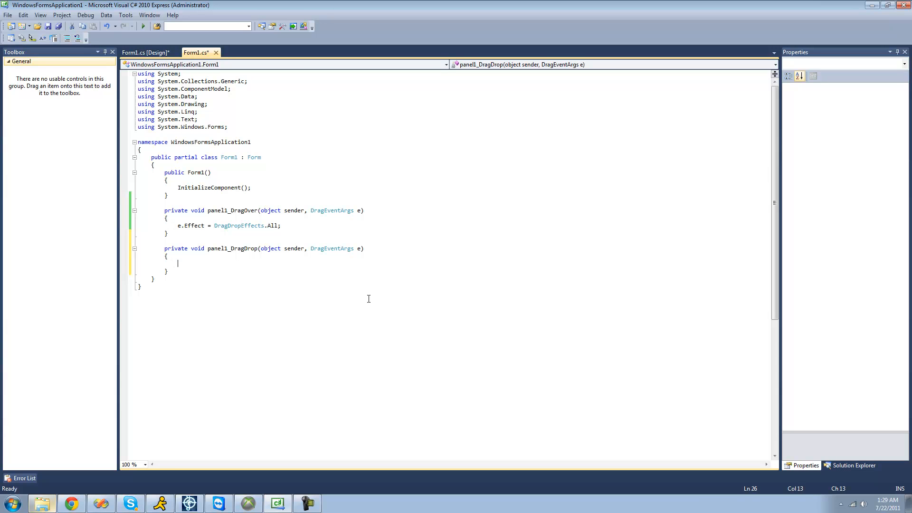
pyautogui.write('e.Data')
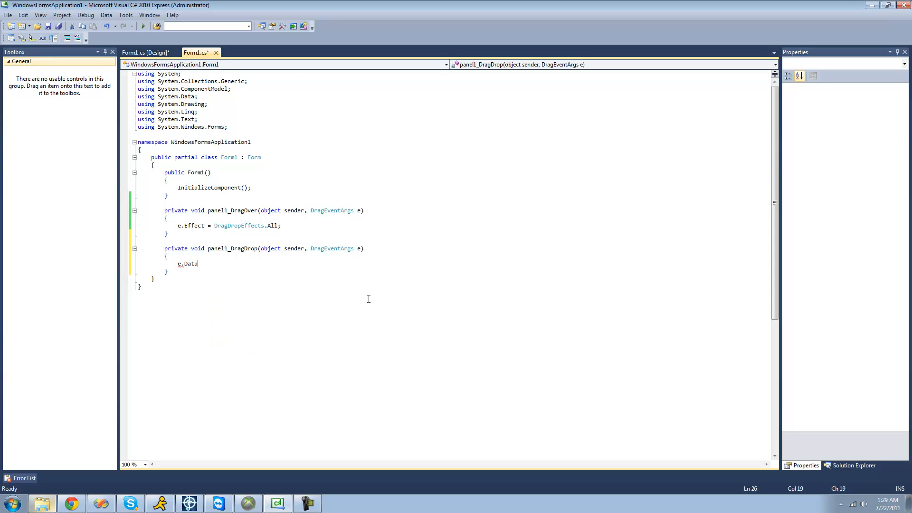
pyautogui.write('.GetData(')
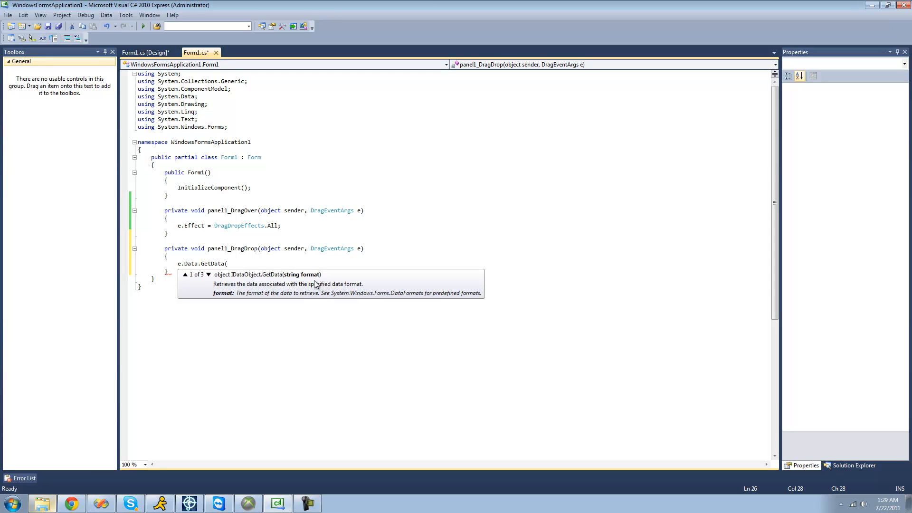
pyautogui.moveTo(393, 302)
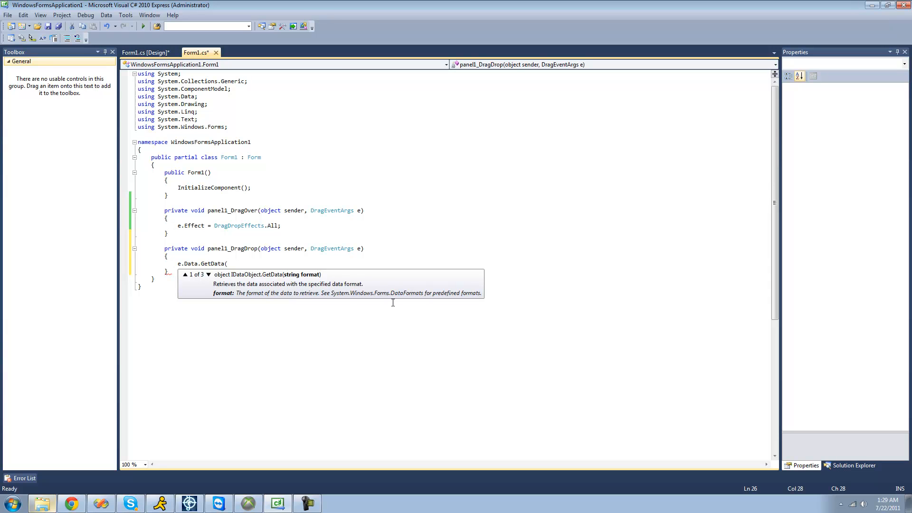
pyautogui.moveTo(412, 301)
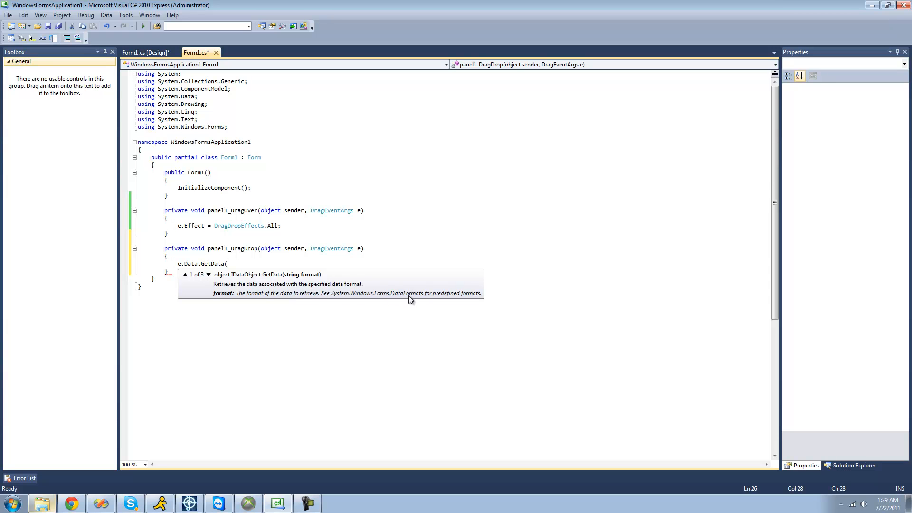
pyautogui.moveTo(433, 298)
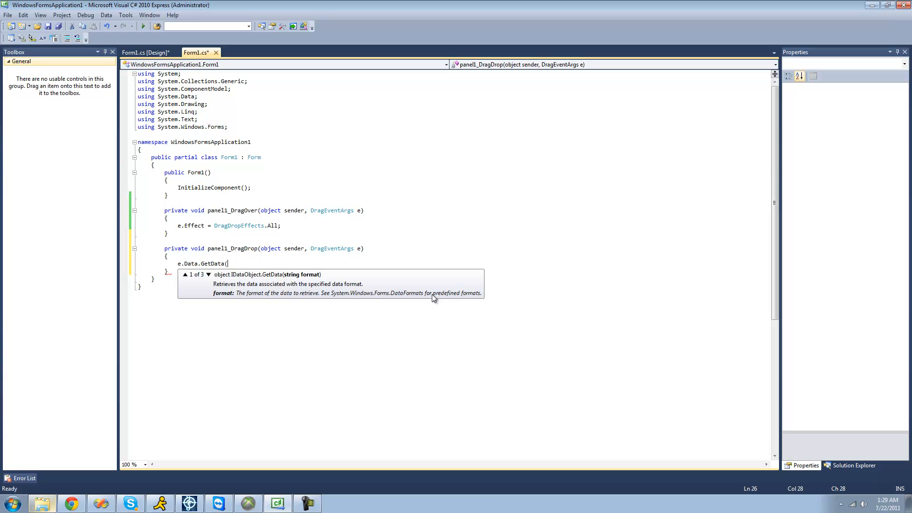
pyautogui.moveTo(462, 262)
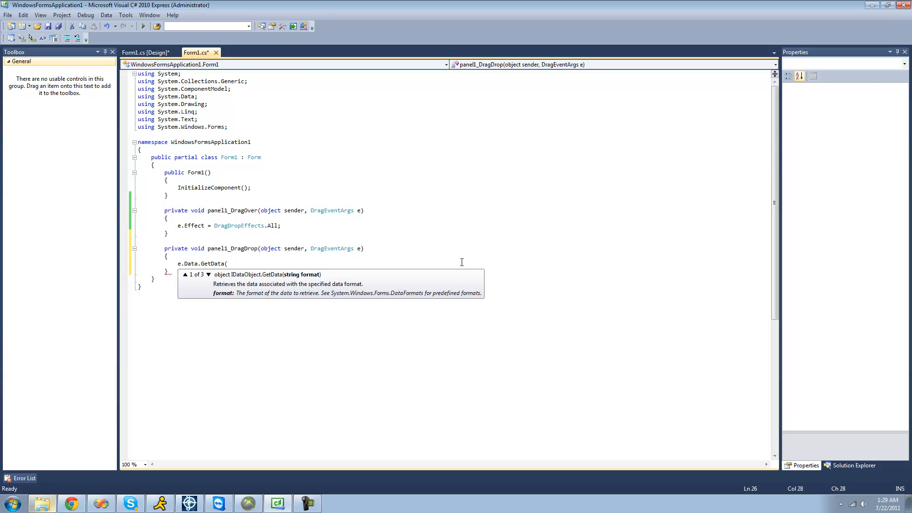
# Complete string[] files = e.Data.GetData(DataFormats.FileDrop) as string[];
pyautogui.write('DataFormats.FileDrop);')
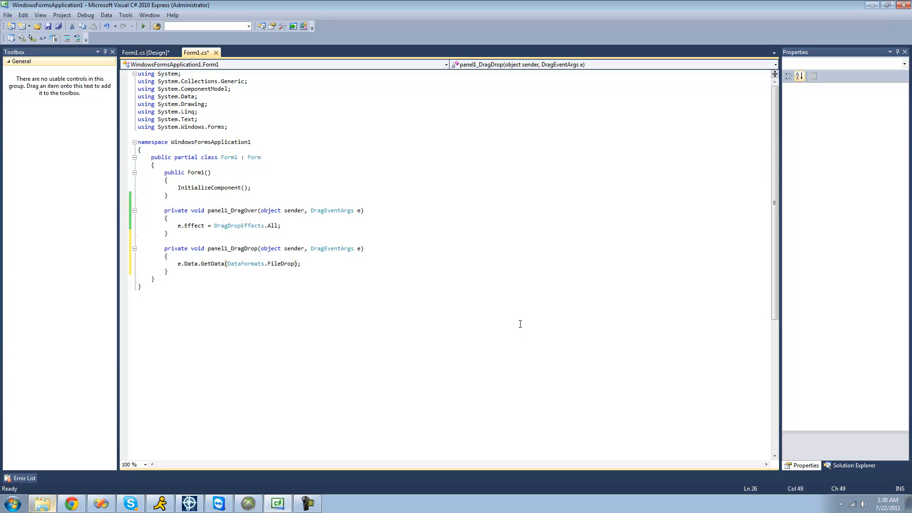
pyautogui.write('as')
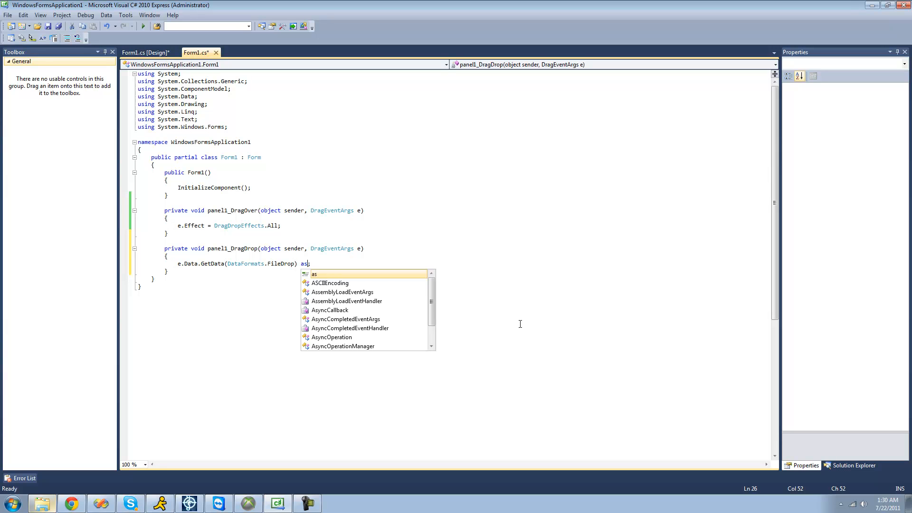
pyautogui.write('tring[')
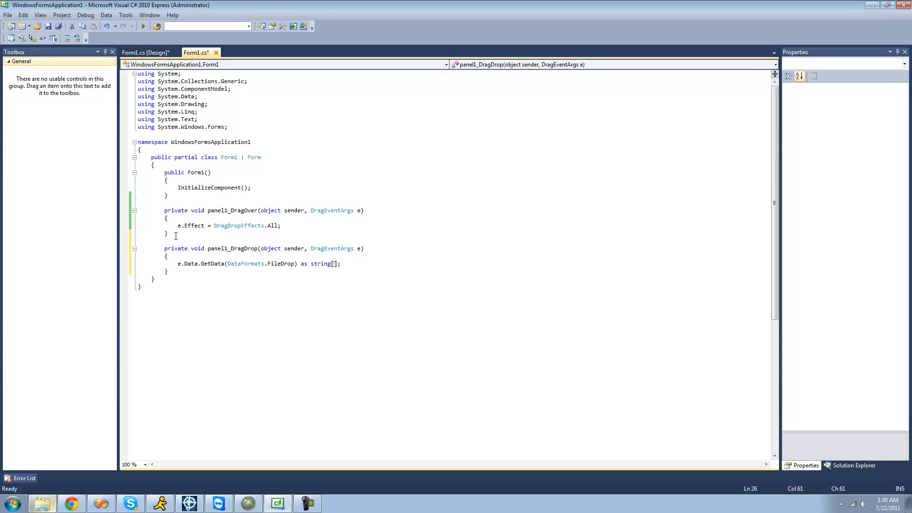
pyautogui.write('string[')
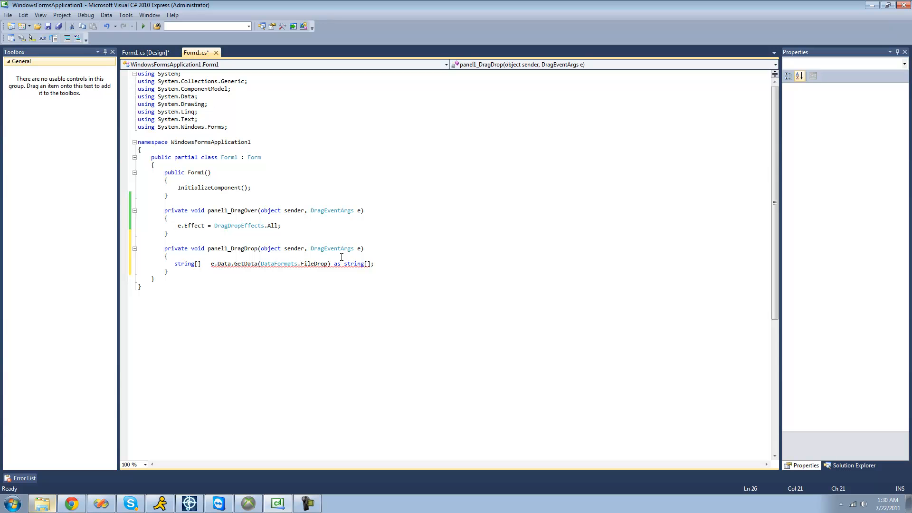
pyautogui.write('f')
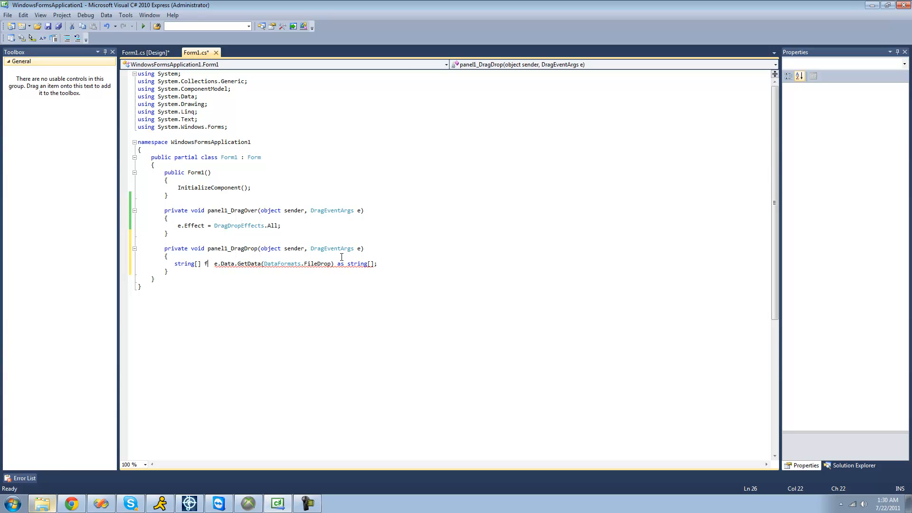
pyautogui.write('iles')
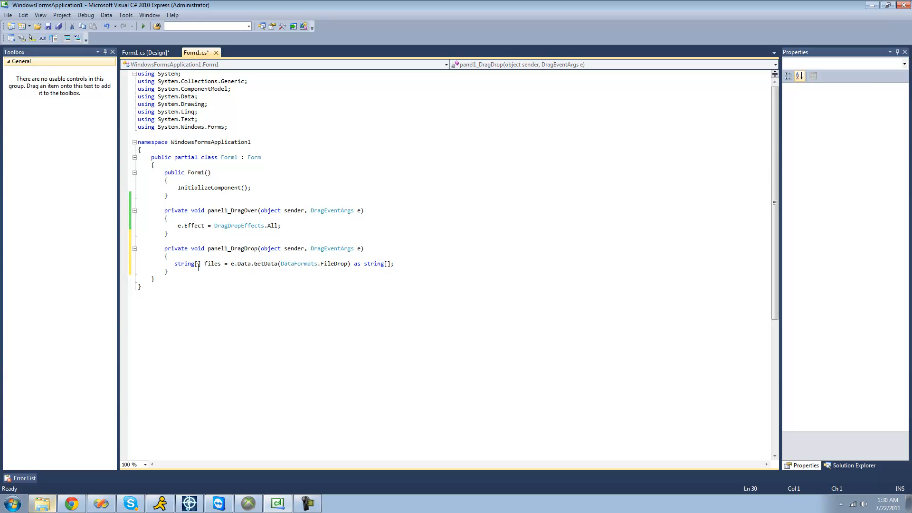
pyautogui.moveTo(476, 278)
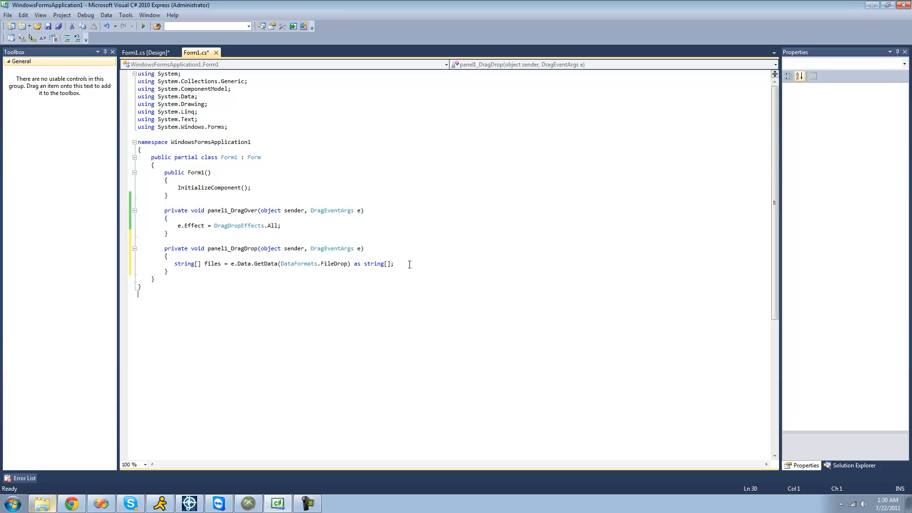
pyautogui.doubleClick(212, 263)
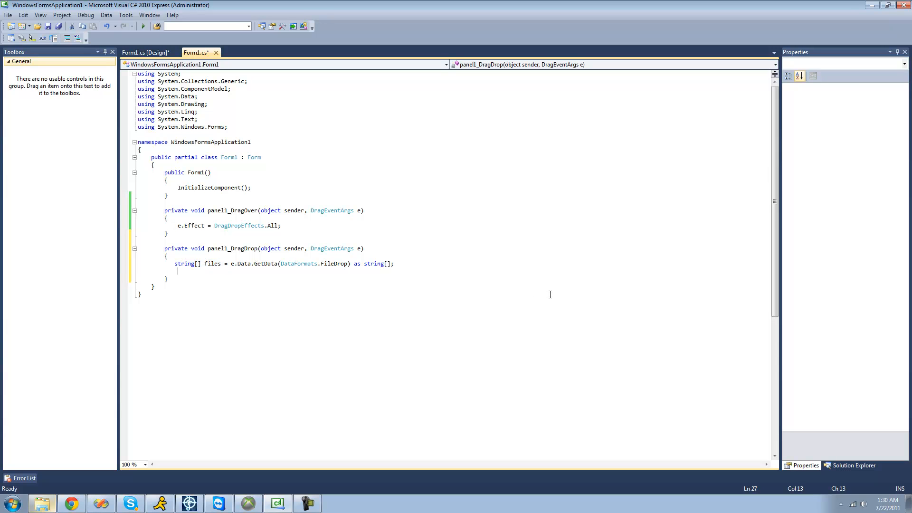
# Add foreach (string s in files) MessageBox.Show(s); and run the app
pyautogui.press('Left')
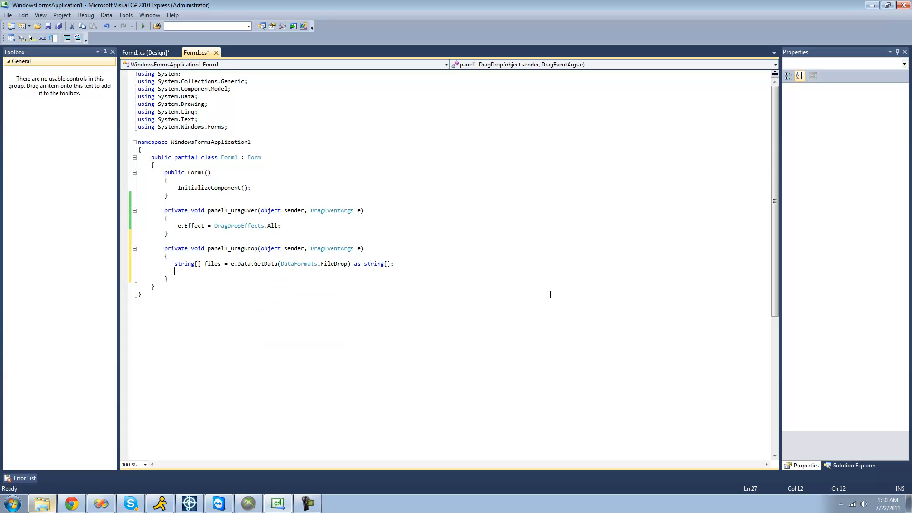
pyautogui.write('foreach (string s in')
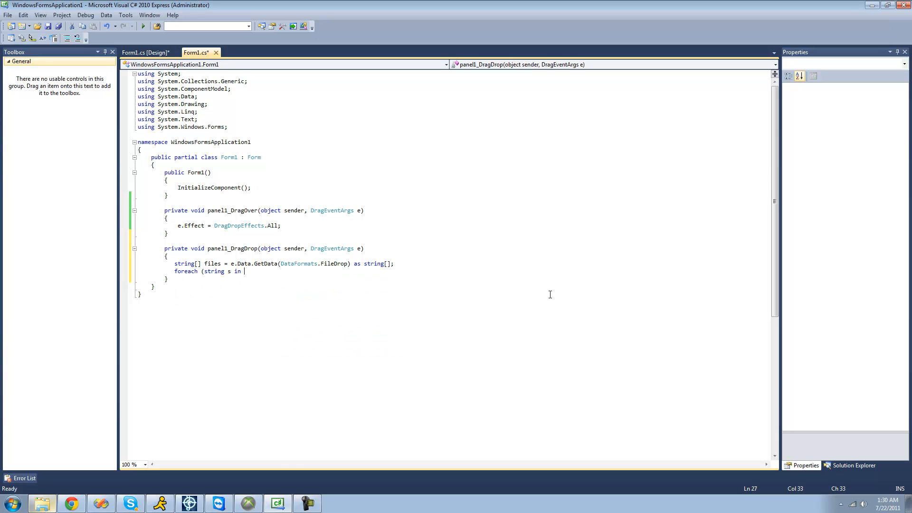
pyautogui.write('files')
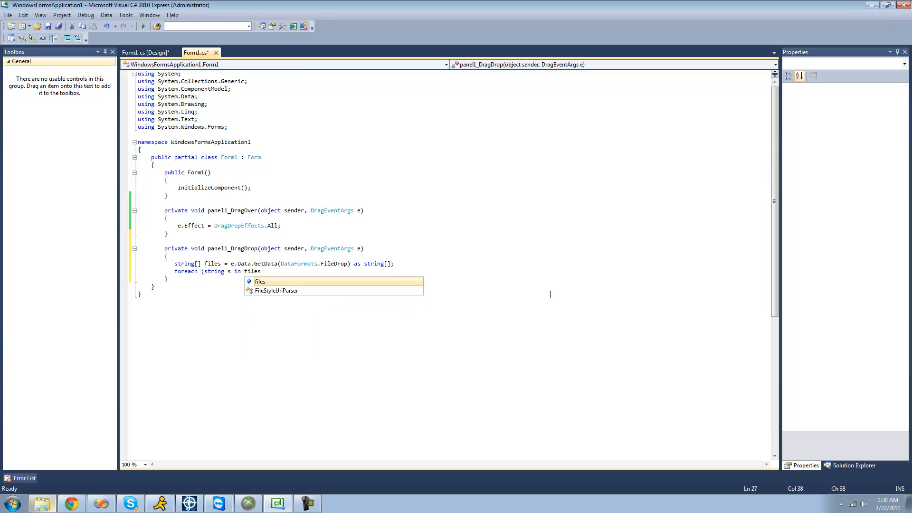
pyautogui.write('MessageBox.Show')
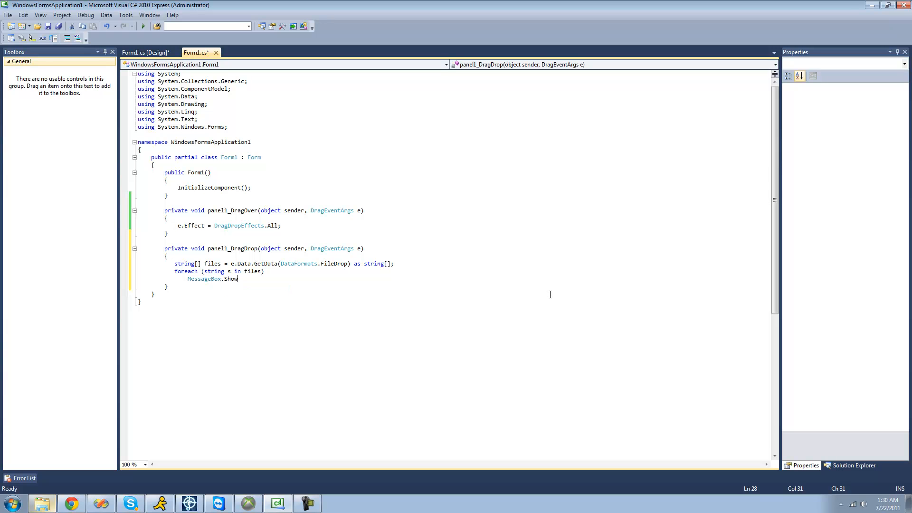
pyautogui.write('(s')
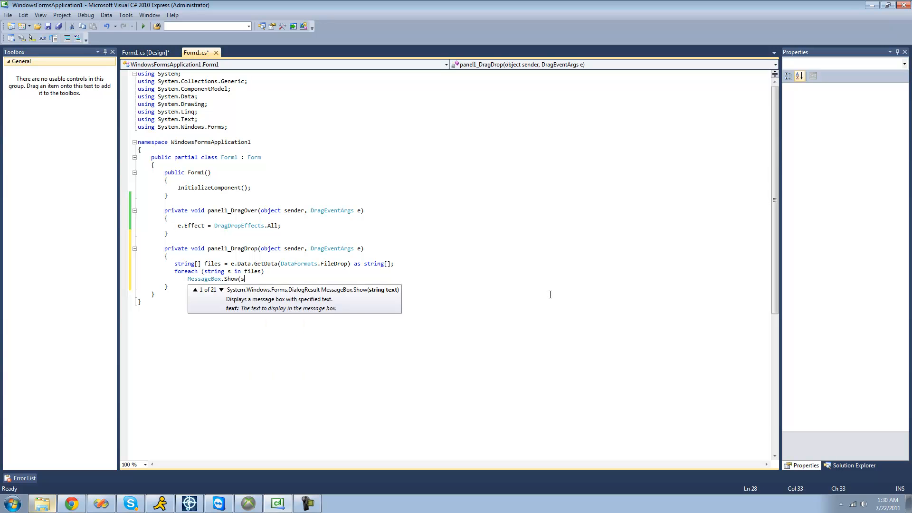
pyautogui.write(');')
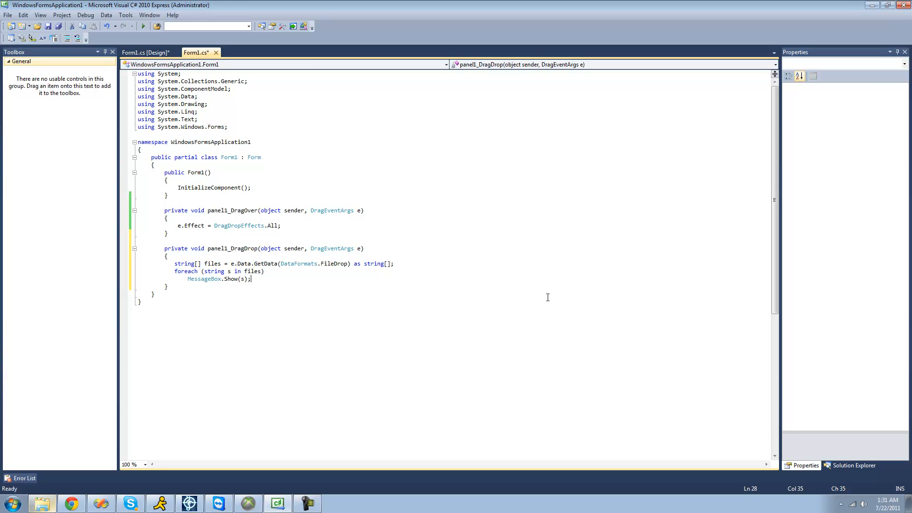
pyautogui.click(143, 27)
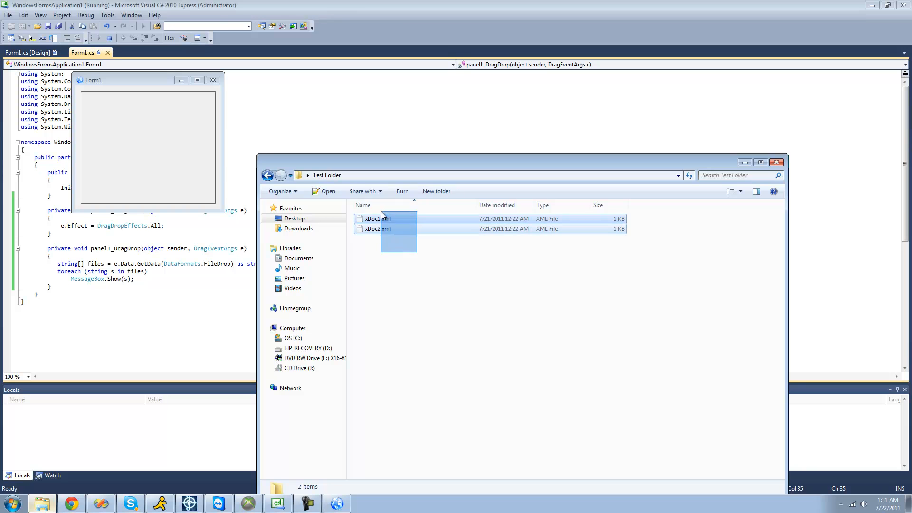
# Drop xDoc1.xml and xDoc2.xml onto Form1 and dismiss each path message box
pyautogui.moveTo(381, 219); pyautogui.dragTo(172, 159)
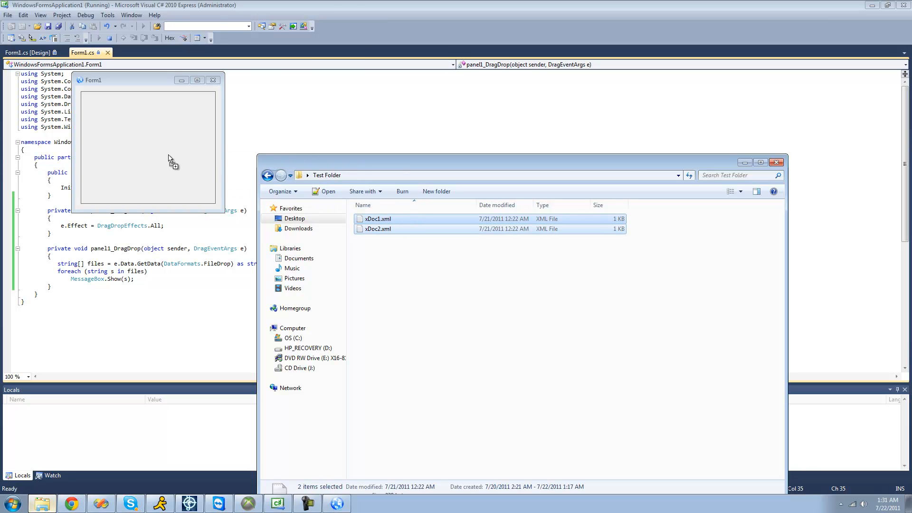
pyautogui.moveTo(160, 152)
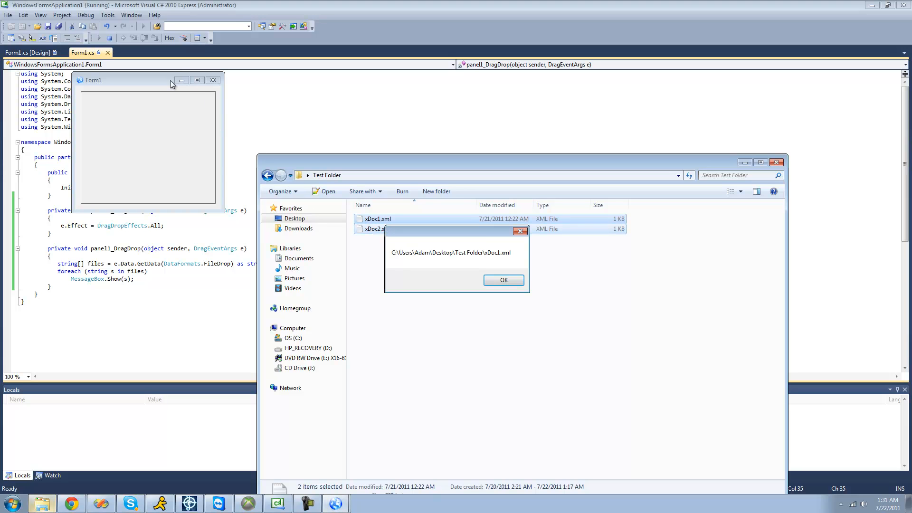
pyautogui.click(503, 279)
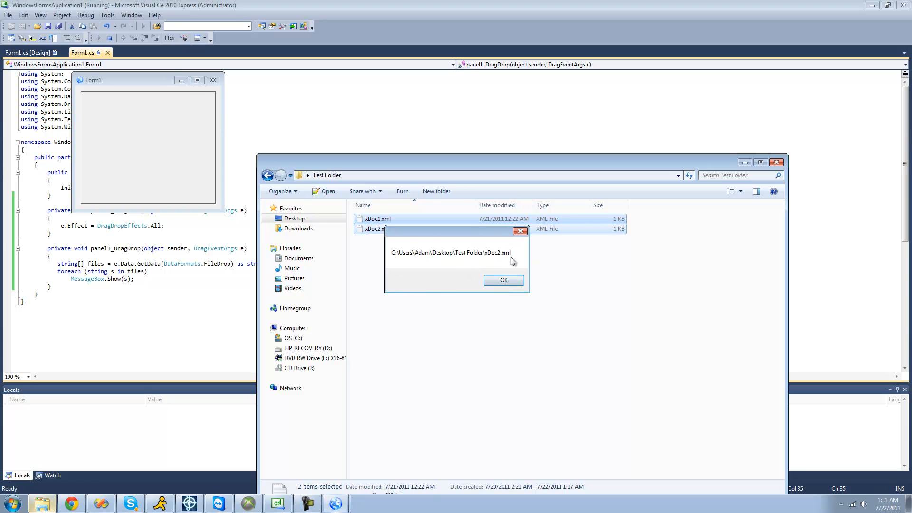
pyautogui.click(503, 279)
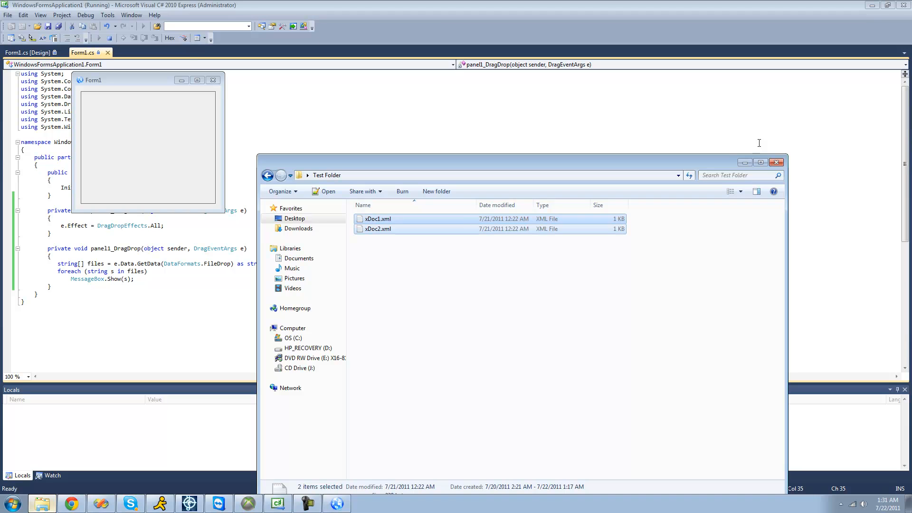